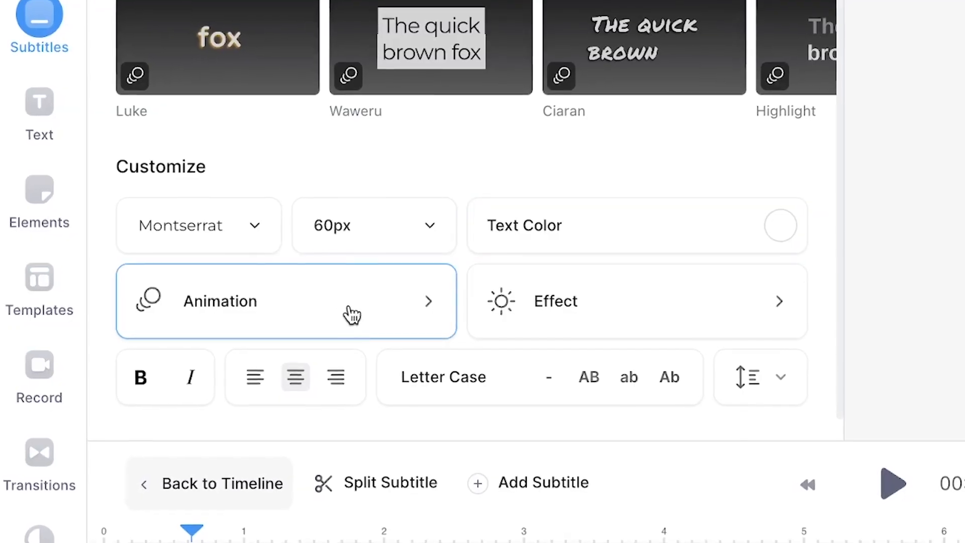
Step: Create a new project and upload the clip IMG_3481.mov into the editor
click(285, 300)
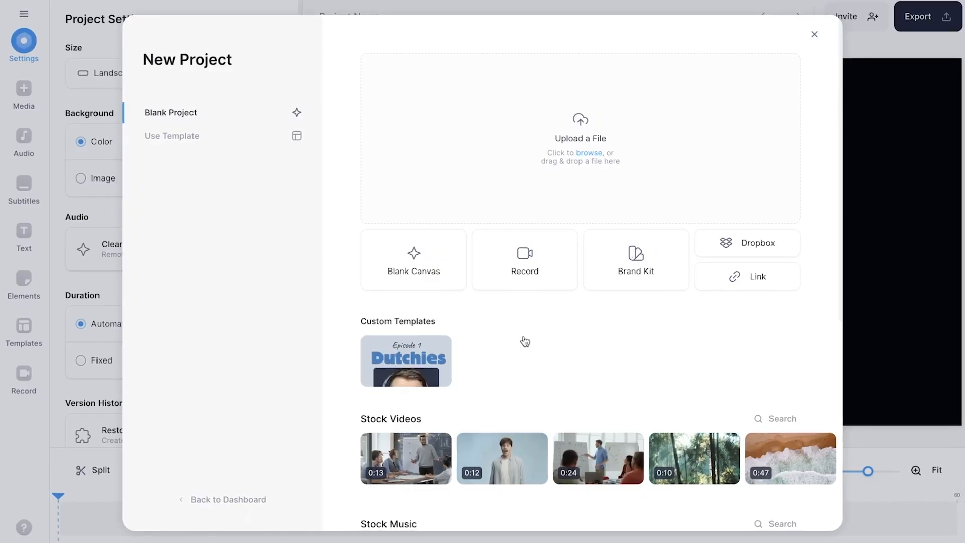
click(581, 136)
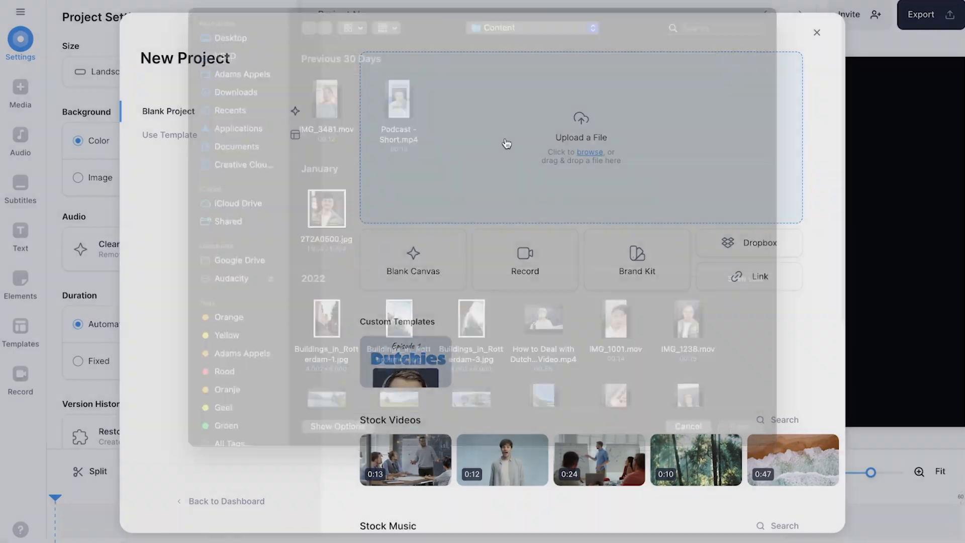
click(326, 116)
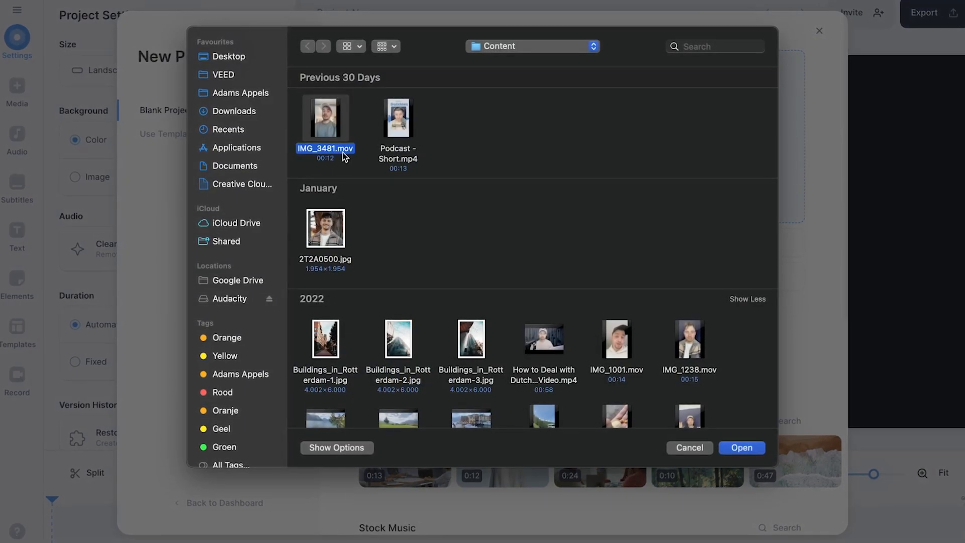
click(741, 447)
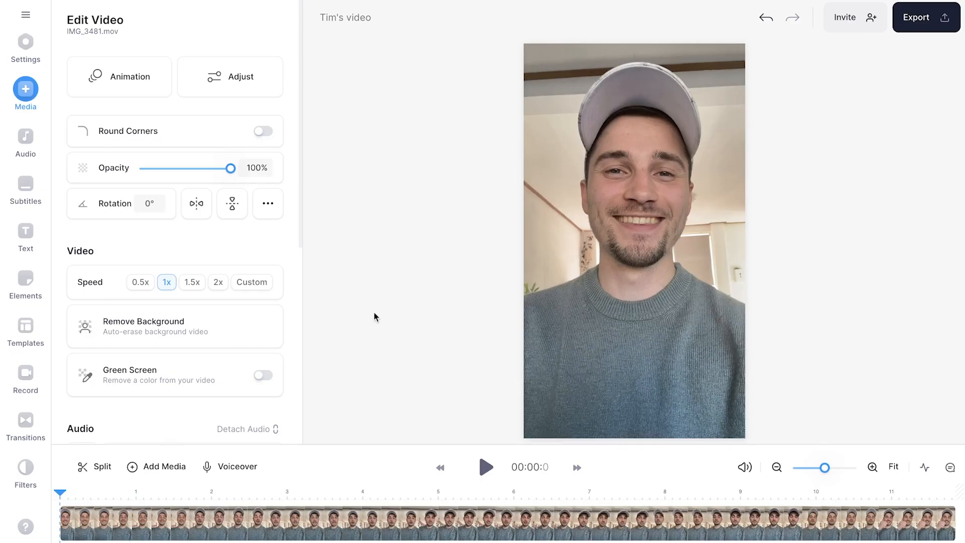
click(485, 468)
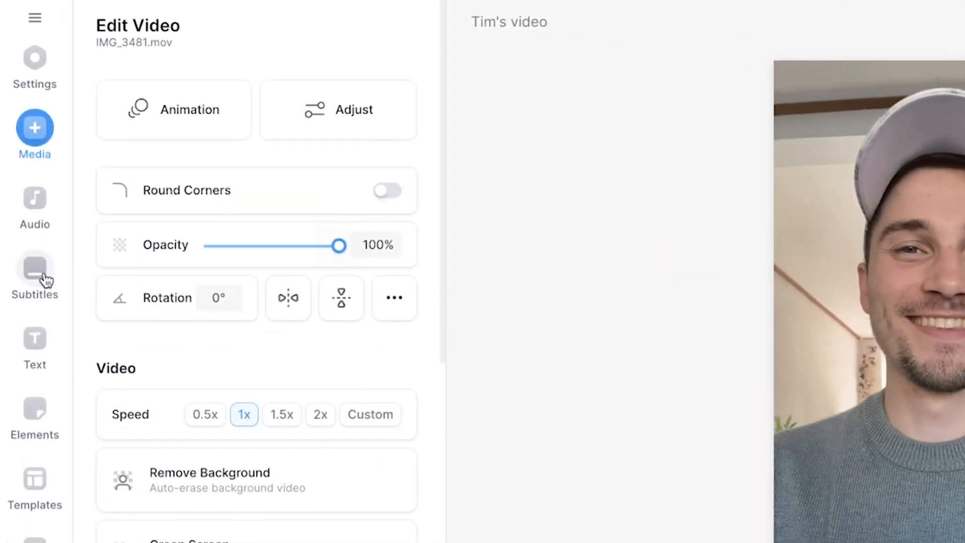
Step: Auto-generate subtitles from the speech with English kept as the spoken language
click(34, 271)
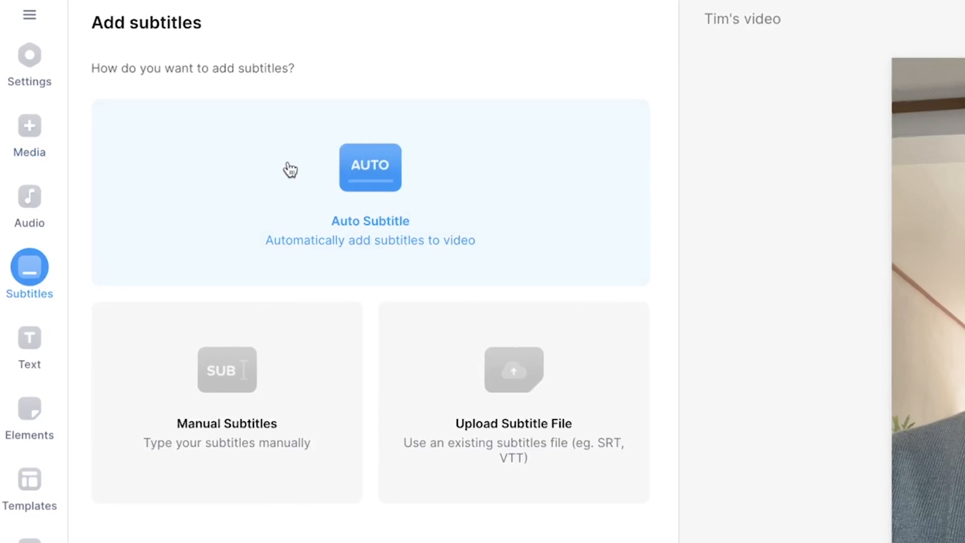
click(370, 167)
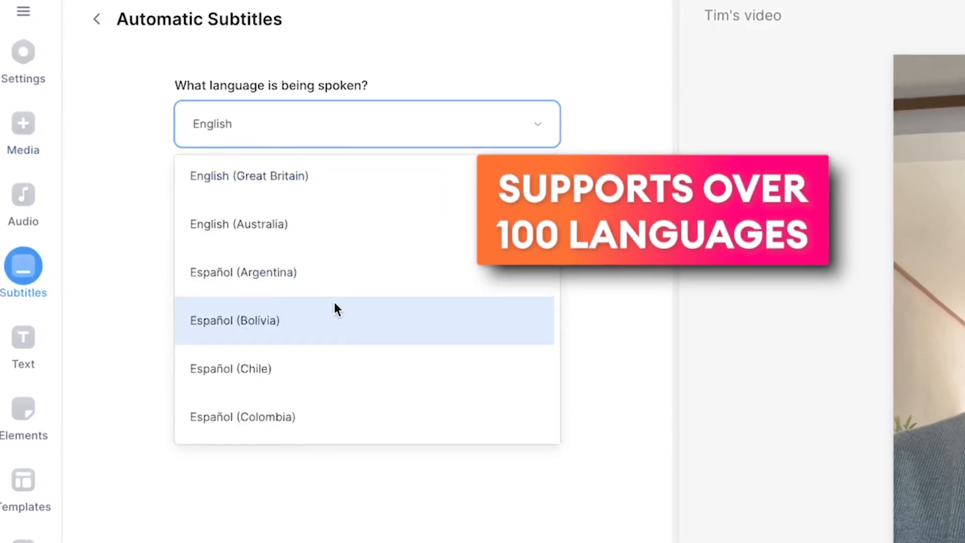
scroll(down, 3)
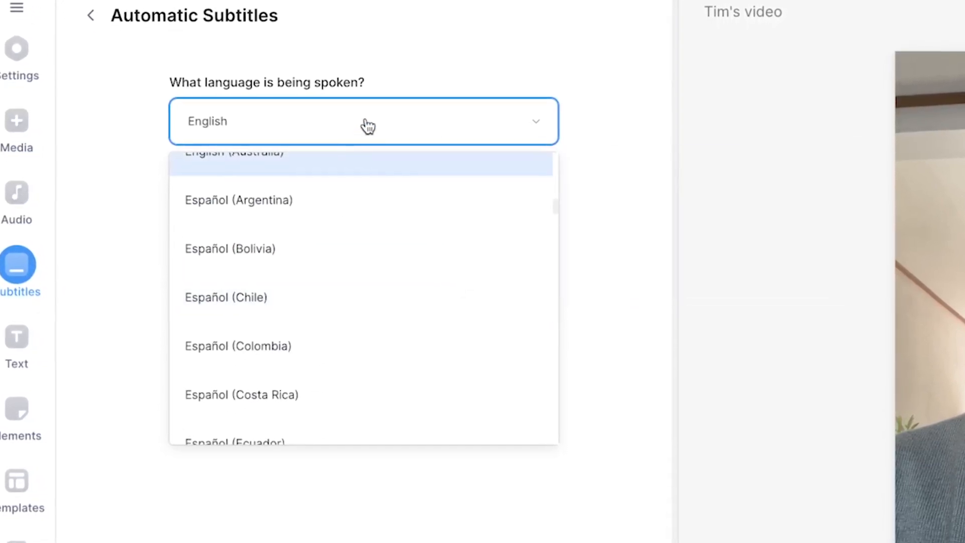
click(363, 120)
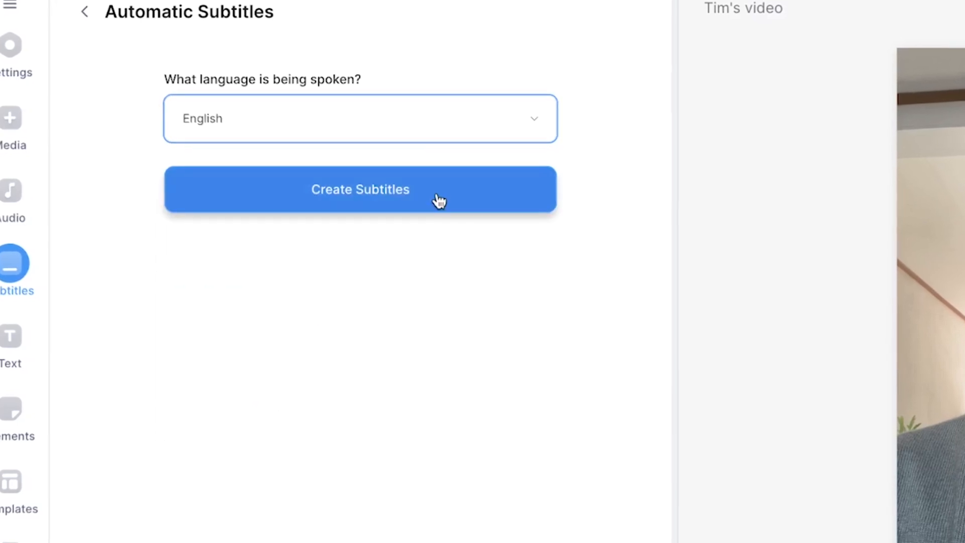
click(360, 189)
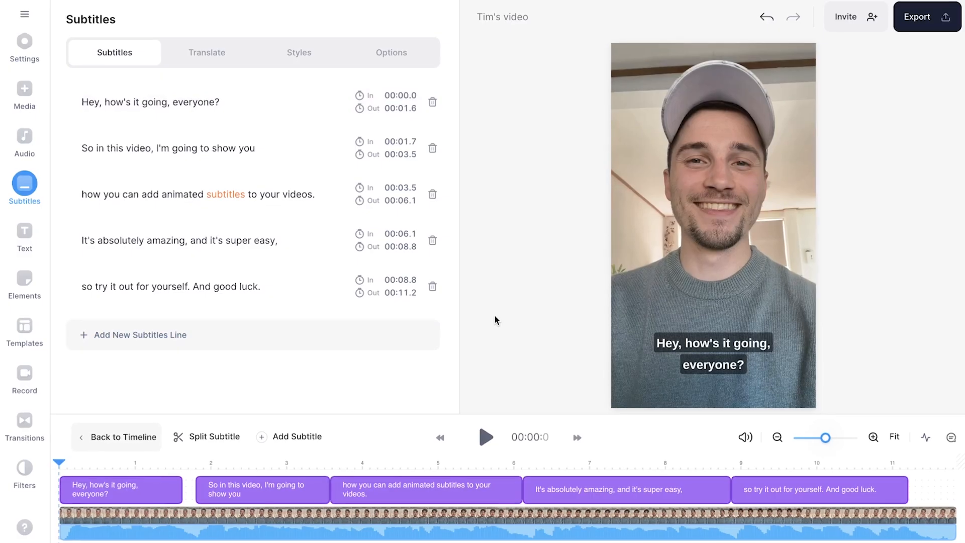
Step: Edit the last caption to 'And good luck!', then tweak the second subtitle's end and the caption box size
click(485, 436)
text(!)
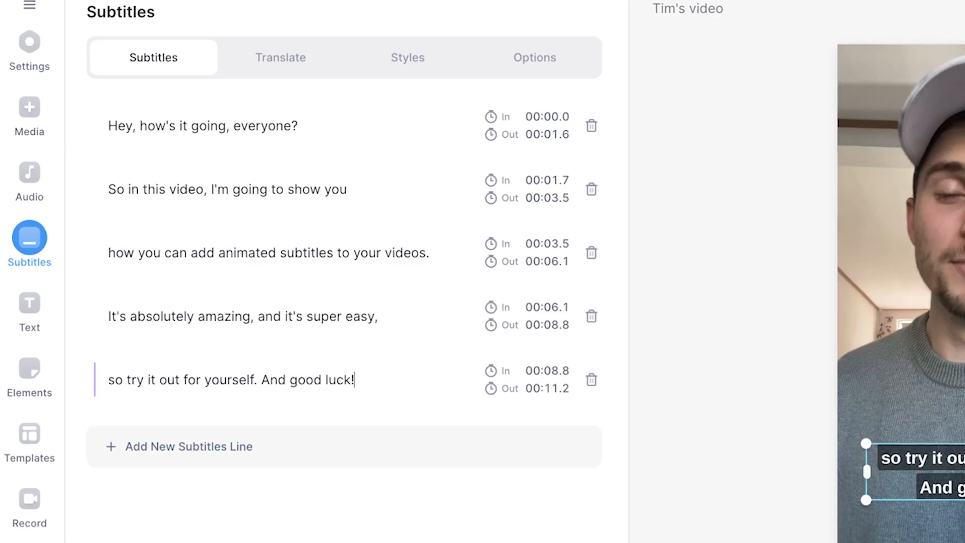
click(203, 125)
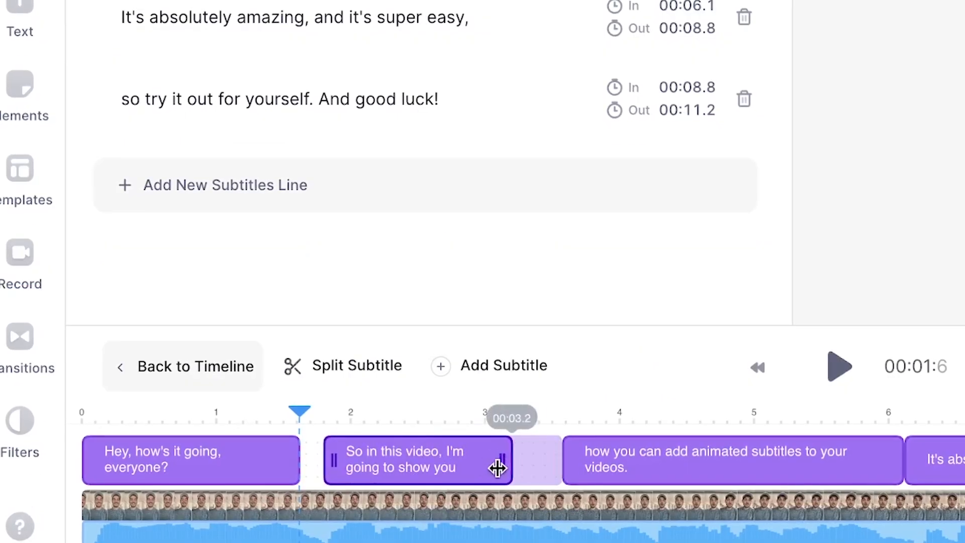
drag(498, 470, 471, 464)
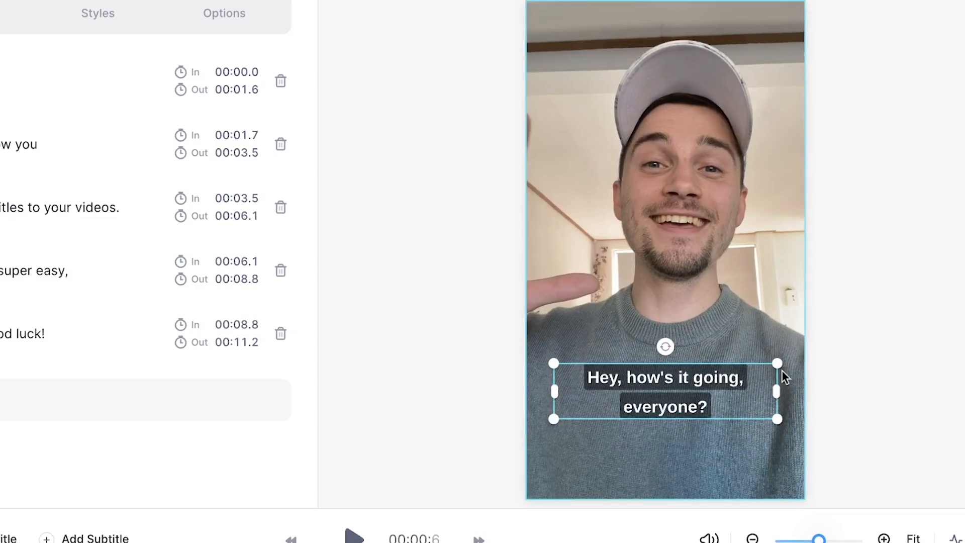
drag(666, 347, 646, 360)
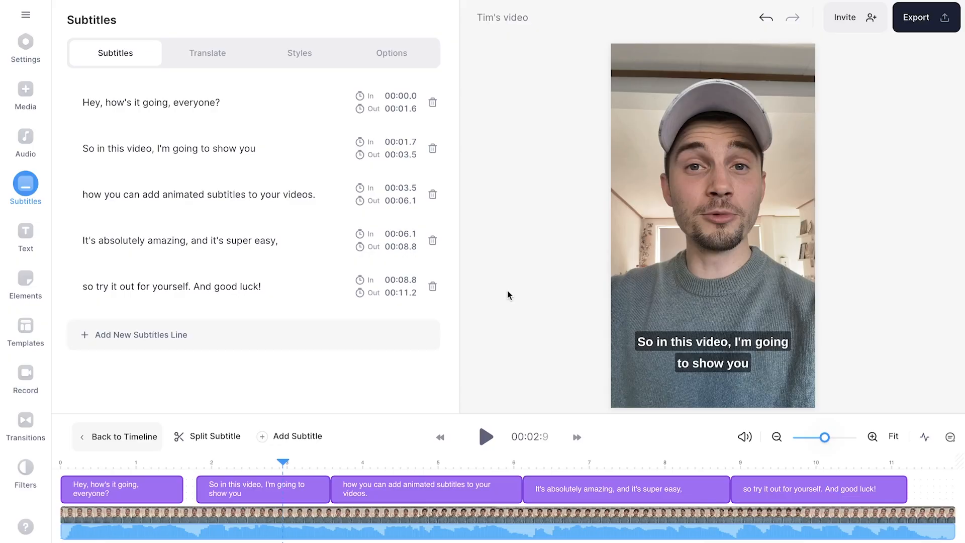
Step: Switch the captions to thin white text without a background box and show animation choices
click(299, 54)
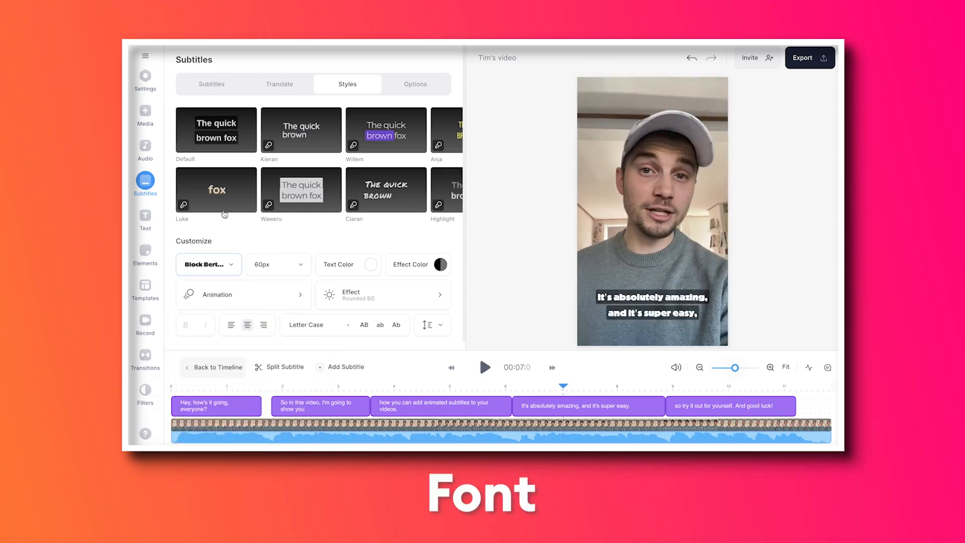
click(382, 295)
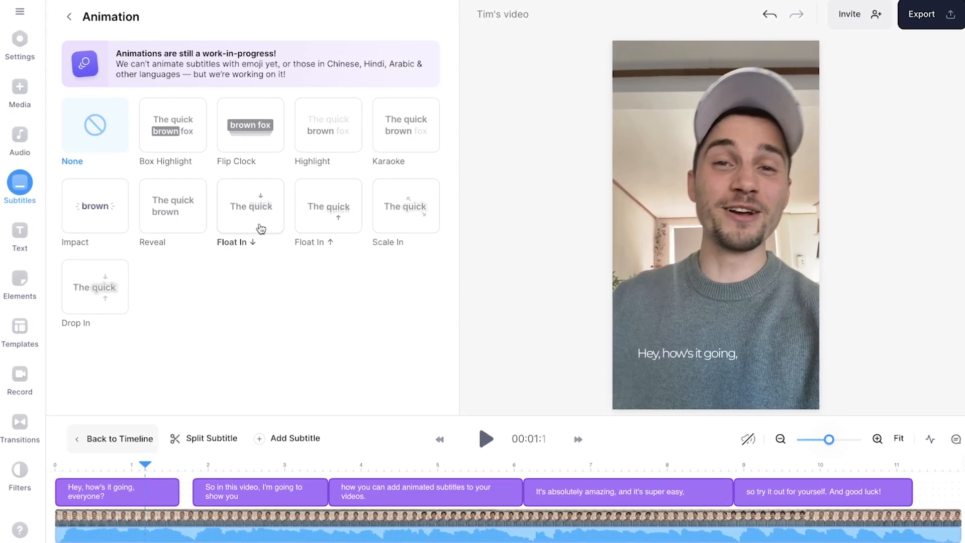
Step: Apply the Box Highlight animation to the subtitles and bring up its effect colour palette
click(166, 122)
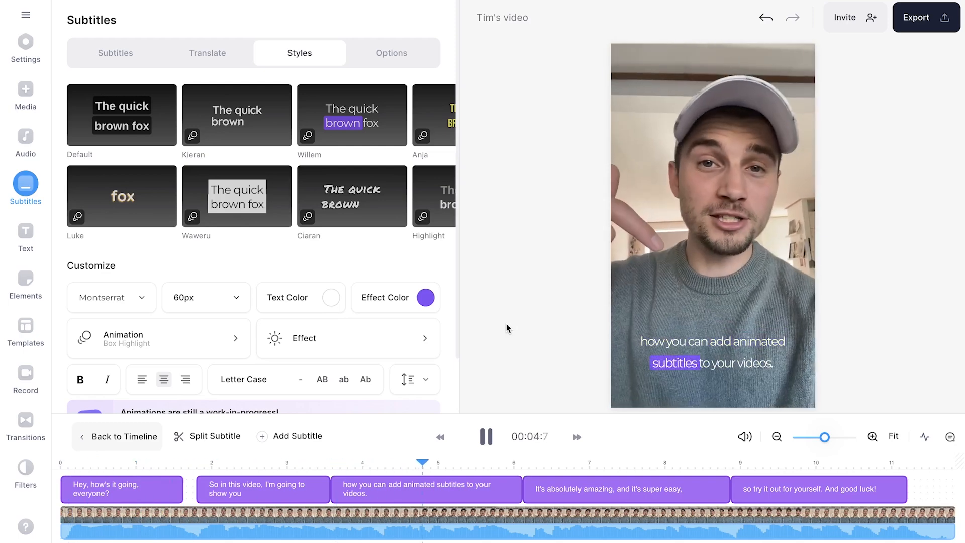
click(419, 297)
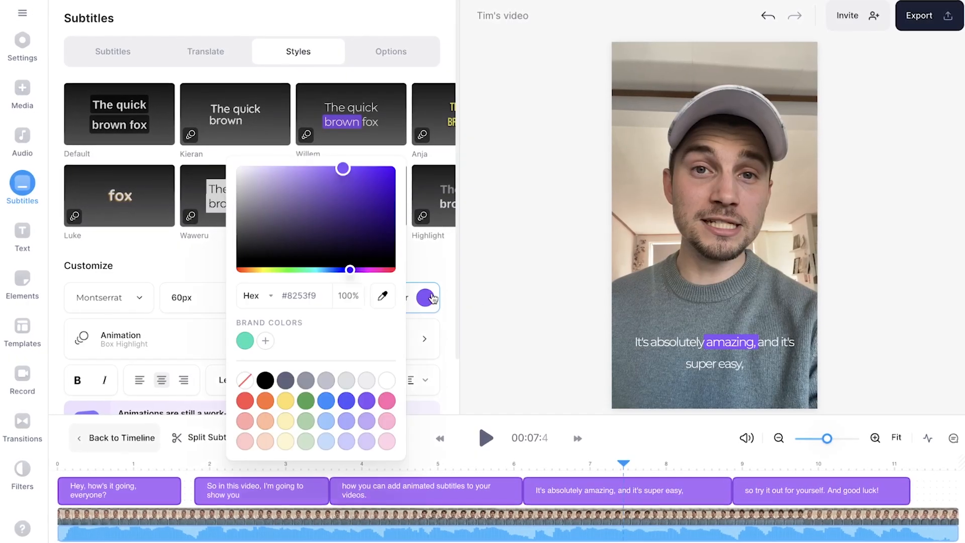
Step: Try darker and yellow highlights, settle on orange, then export the video to the share page
drag(343, 168, 291, 213)
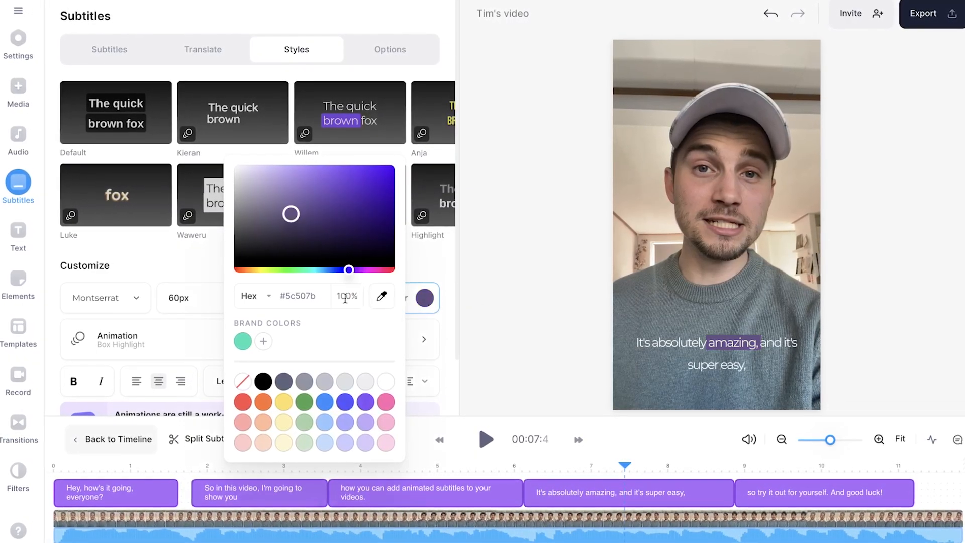
click(282, 403)
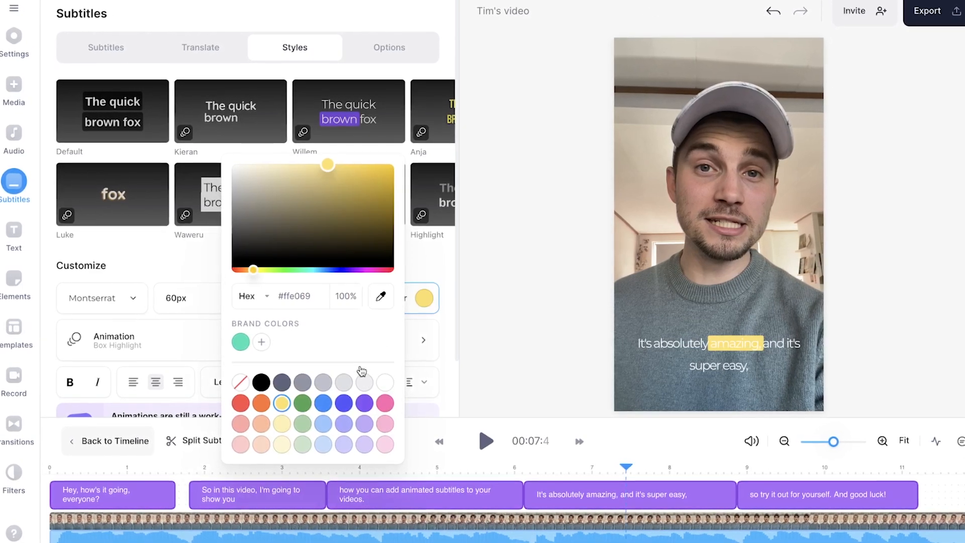
click(260, 404)
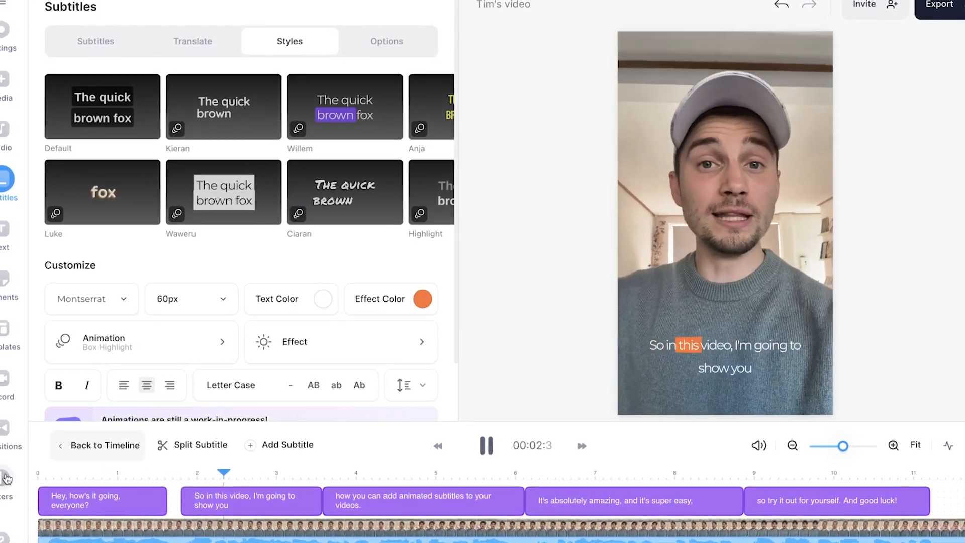
click(938, 6)
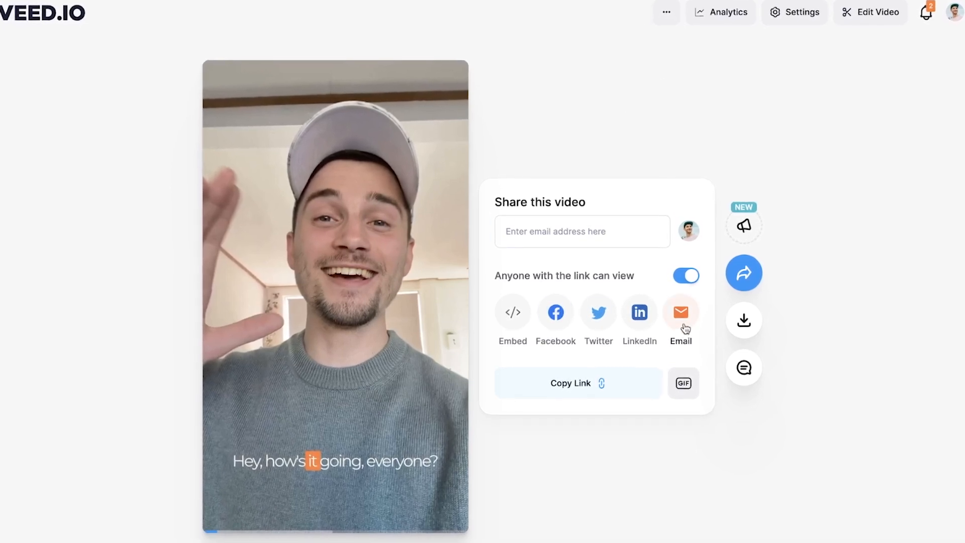
Step: Show the download panel with MP4, MP3 and other format options
click(744, 320)
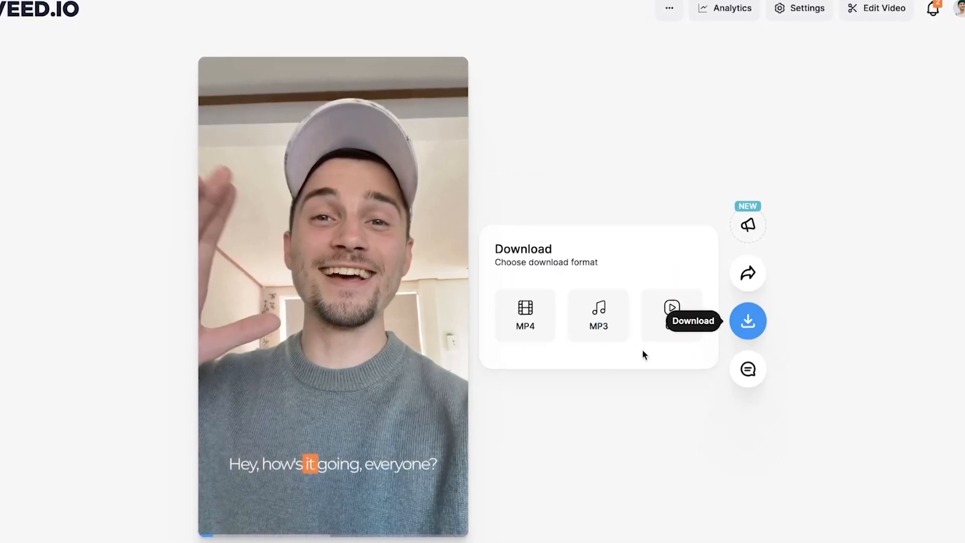